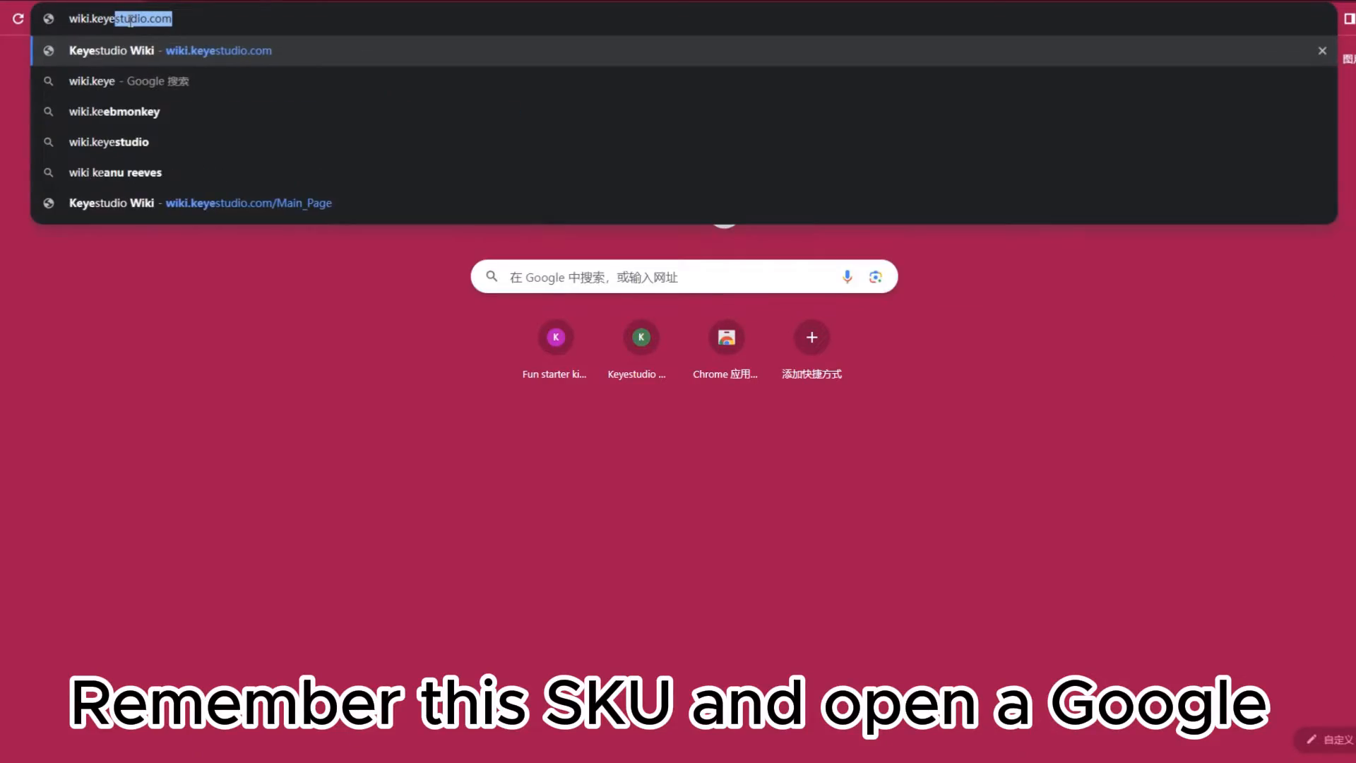
# Step: Go to wiki.keyestudio.com and scroll through the product SKU list
pyautogui.write('wiki.keyestudio.com/Main_Page')
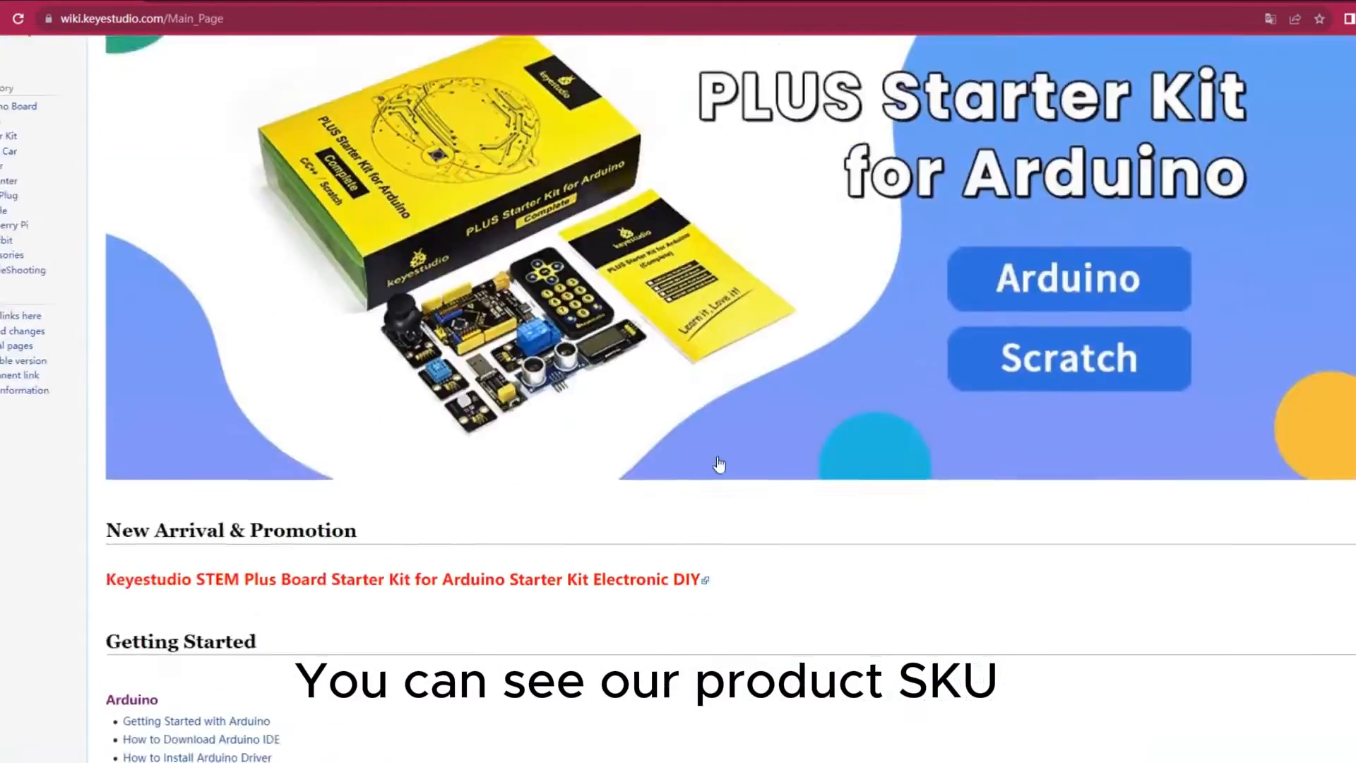
pyautogui.scroll(-3)
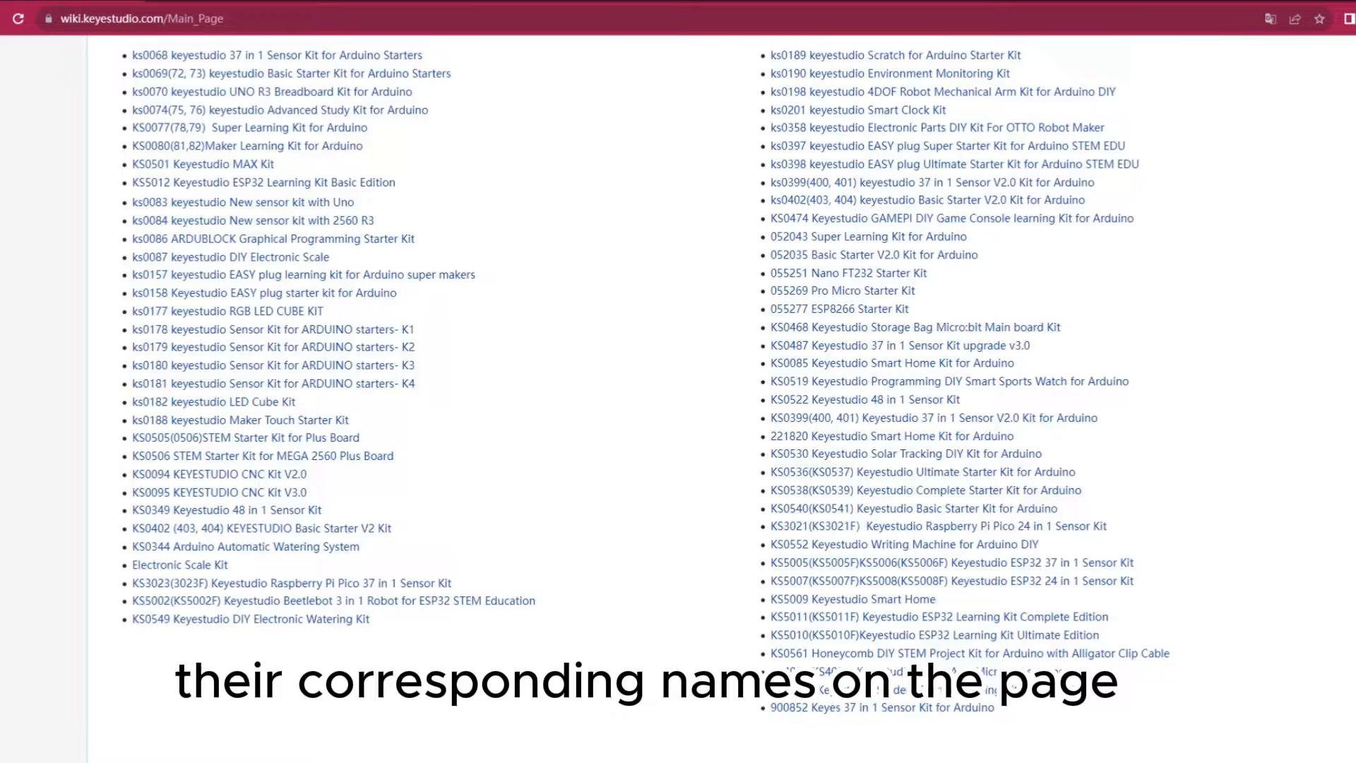
pyautogui.scroll(-3)
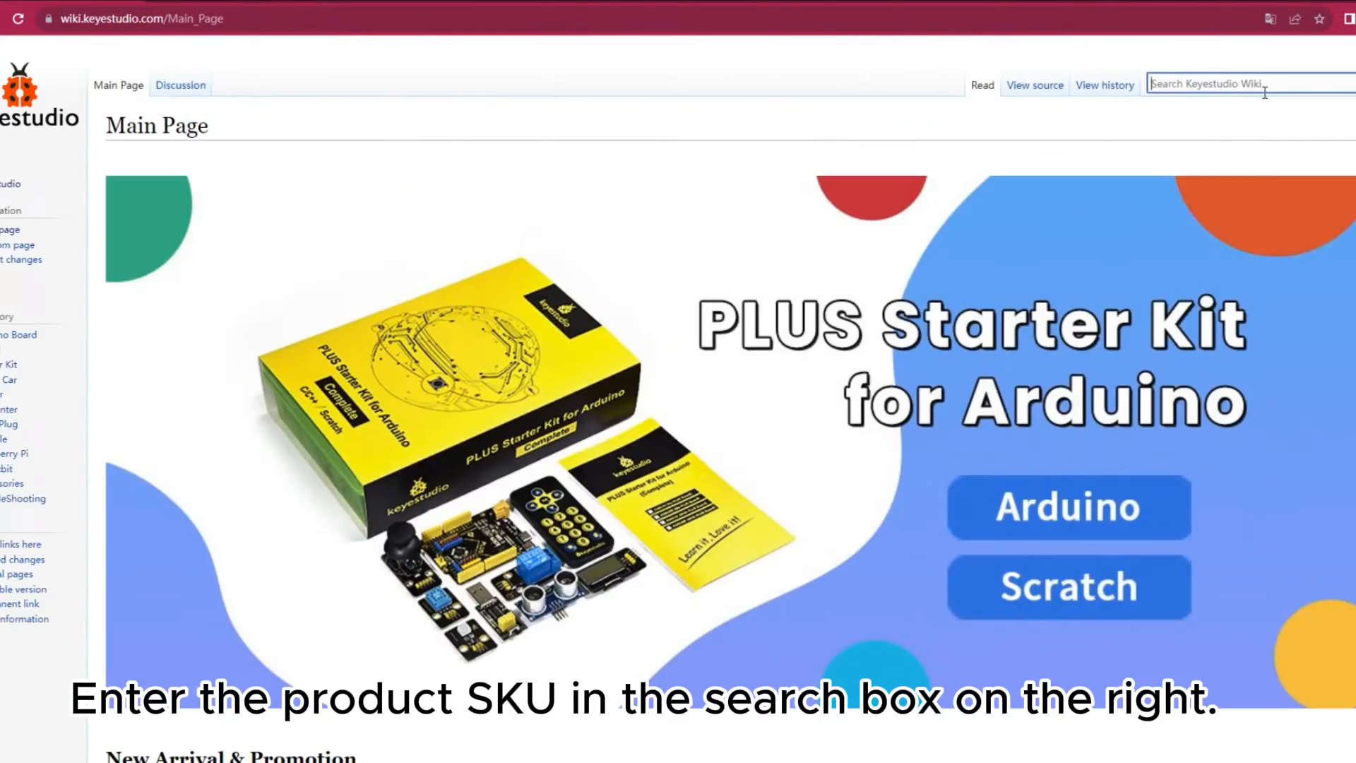
# Step: Search the wiki for ks0555 and scroll the tank robot page to its Resource section
pyautogui.write('ks0555')
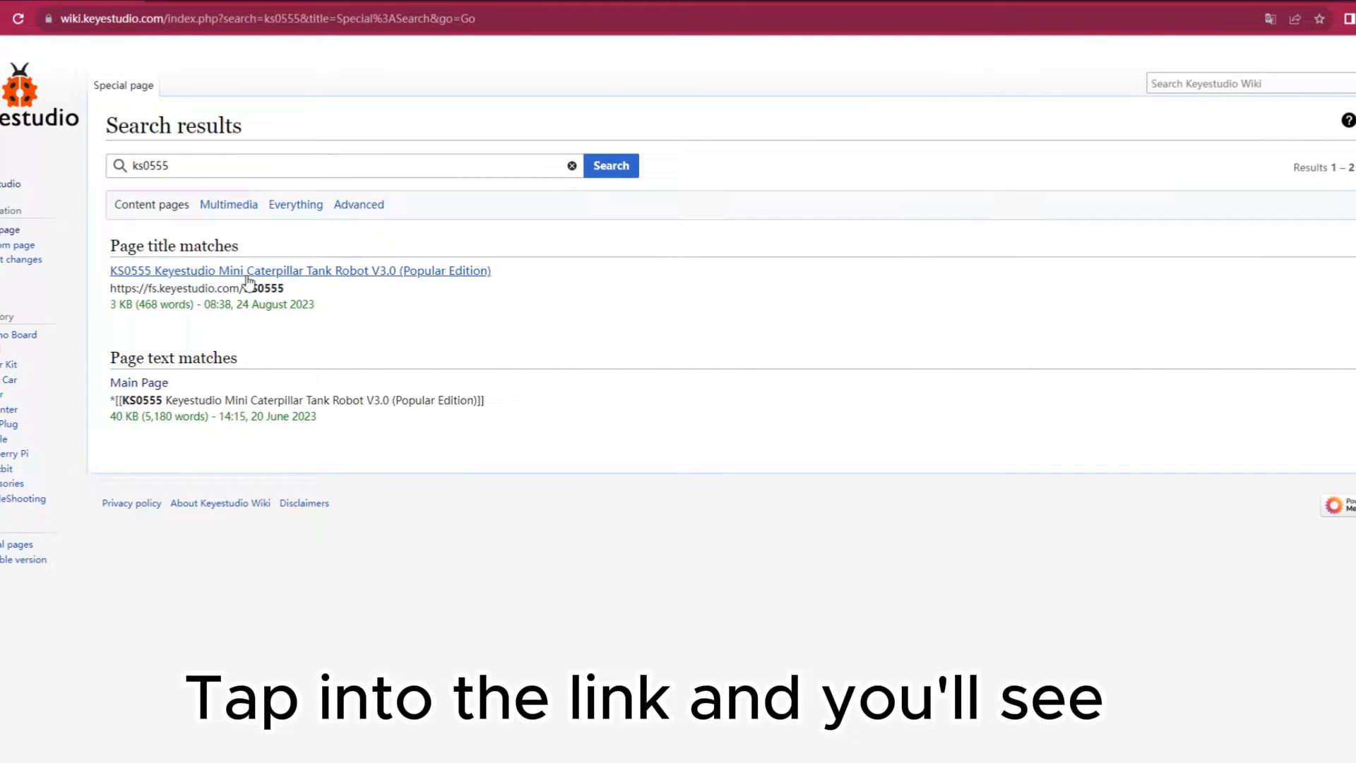
pyautogui.click(299, 269)
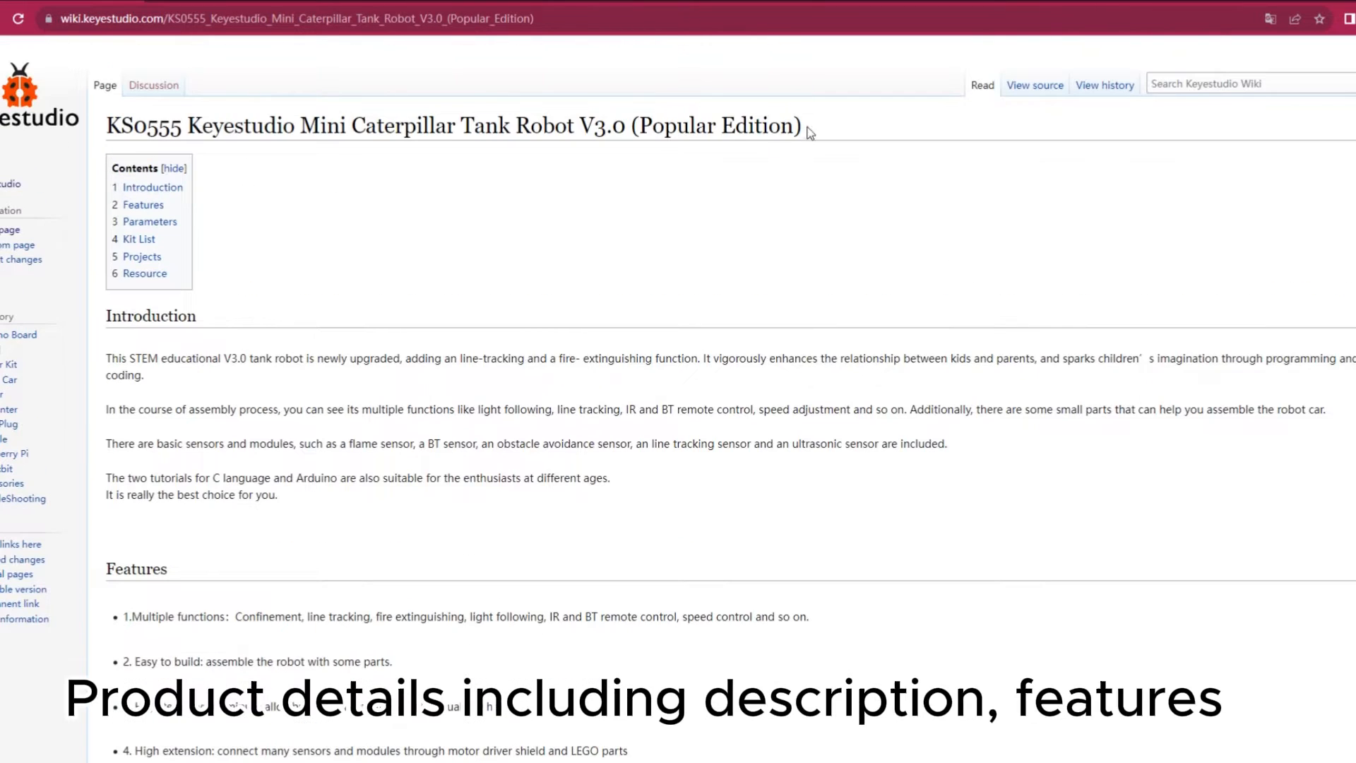
pyautogui.scroll(-3)
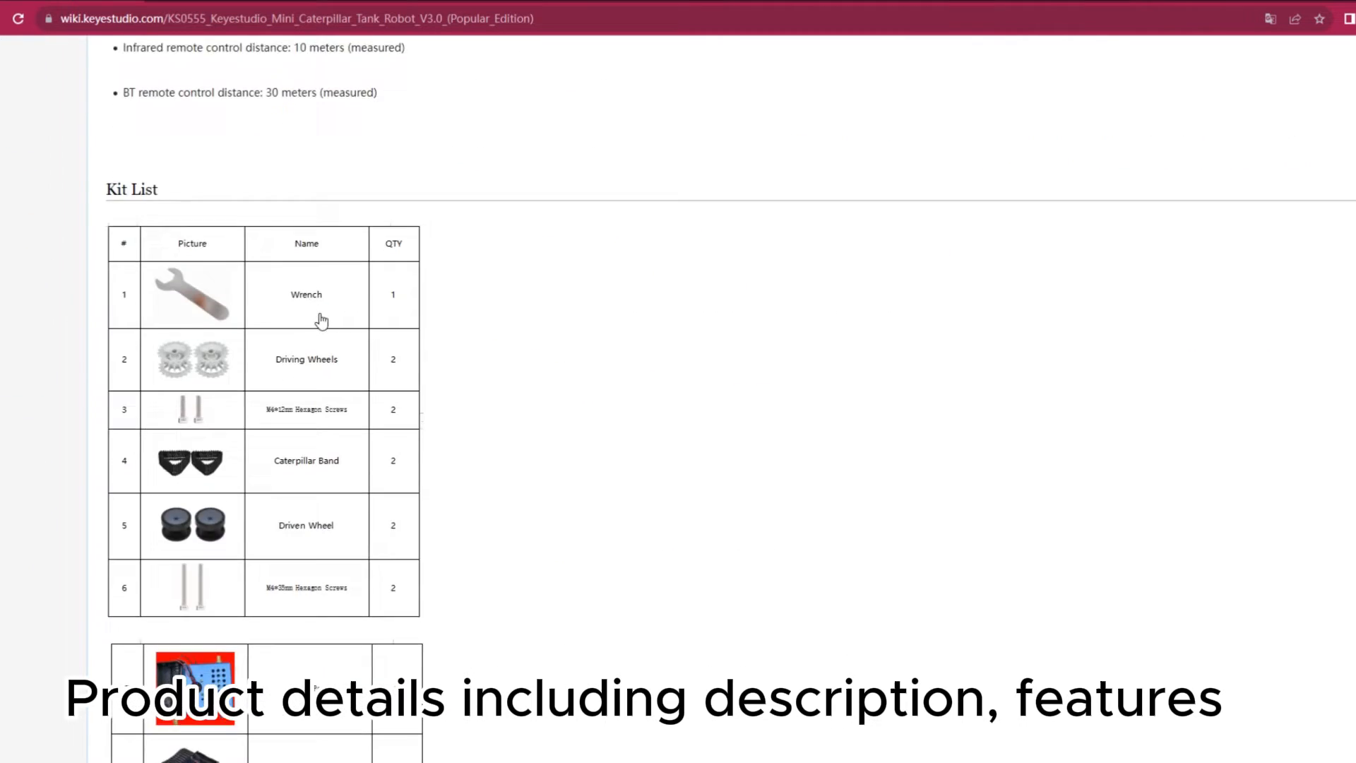
pyautogui.scroll(-3)
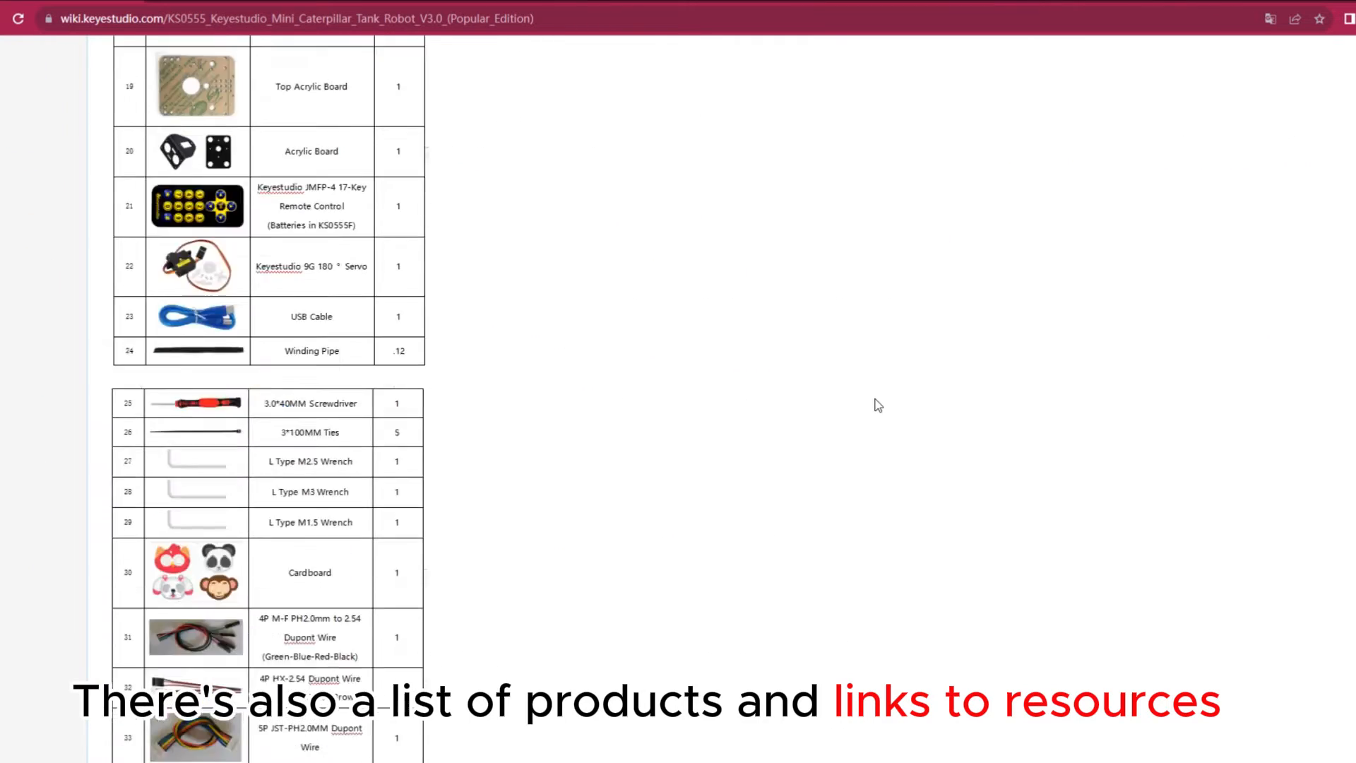
pyautogui.scroll(-3)
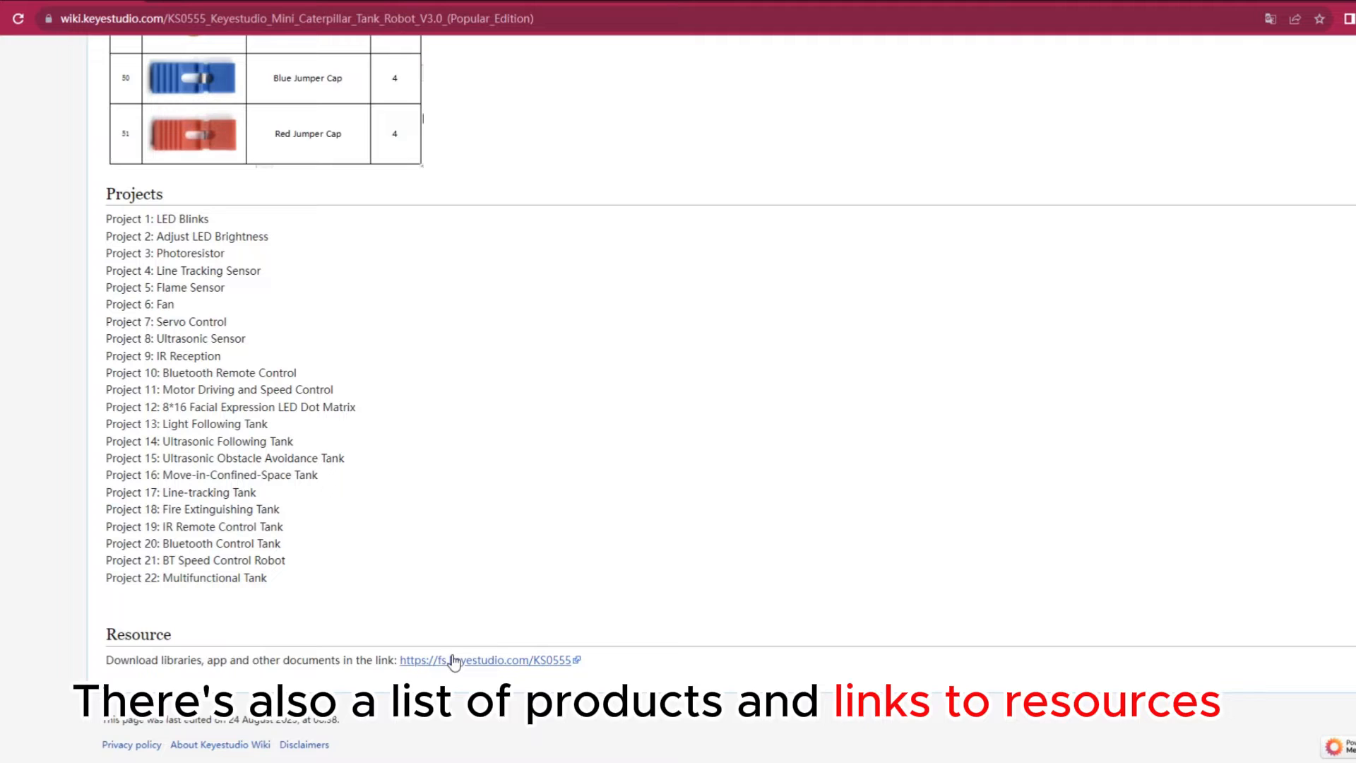
# Step: Follow the fs.keyestudio.com/KS0555 link and open the Scratch tutorial PDF from the Dropbox folder
pyautogui.click(466, 660)
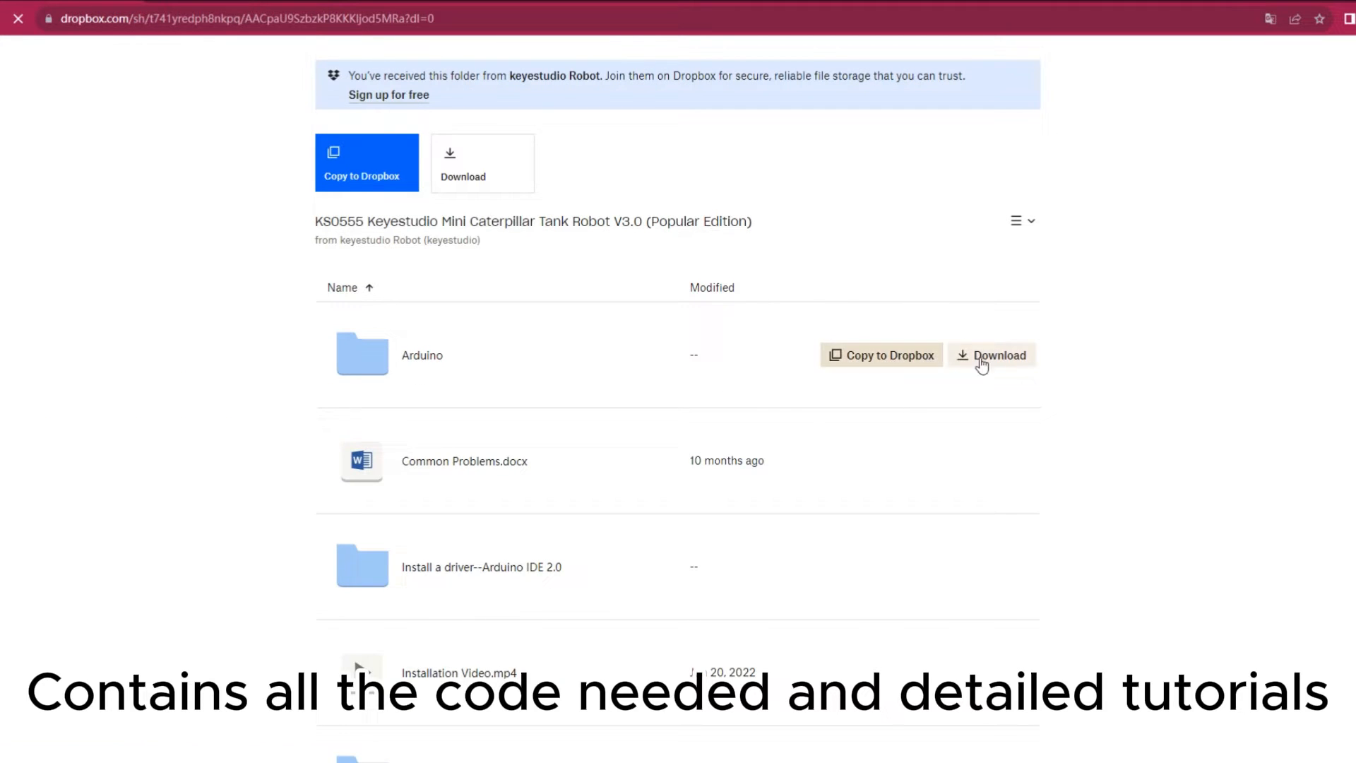
pyautogui.click(463, 460)
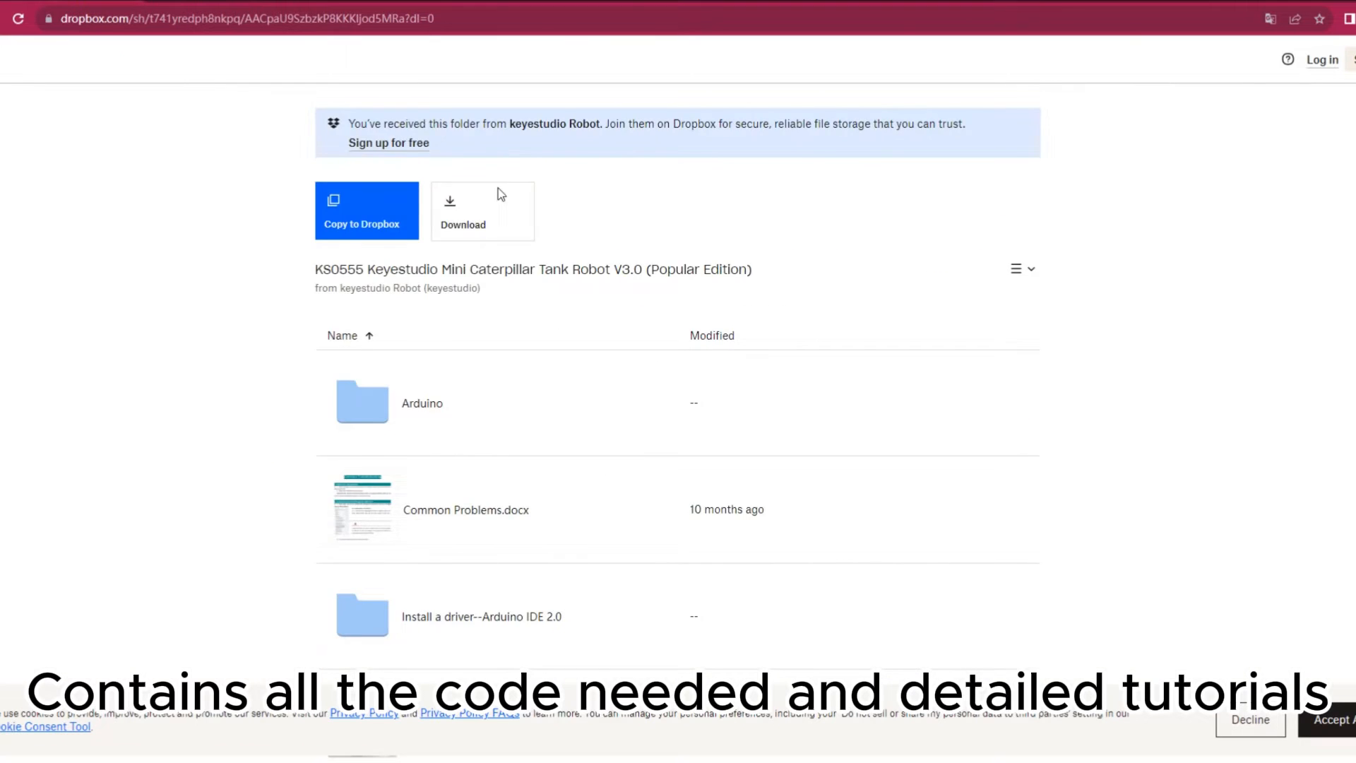
pyautogui.scroll(-3)
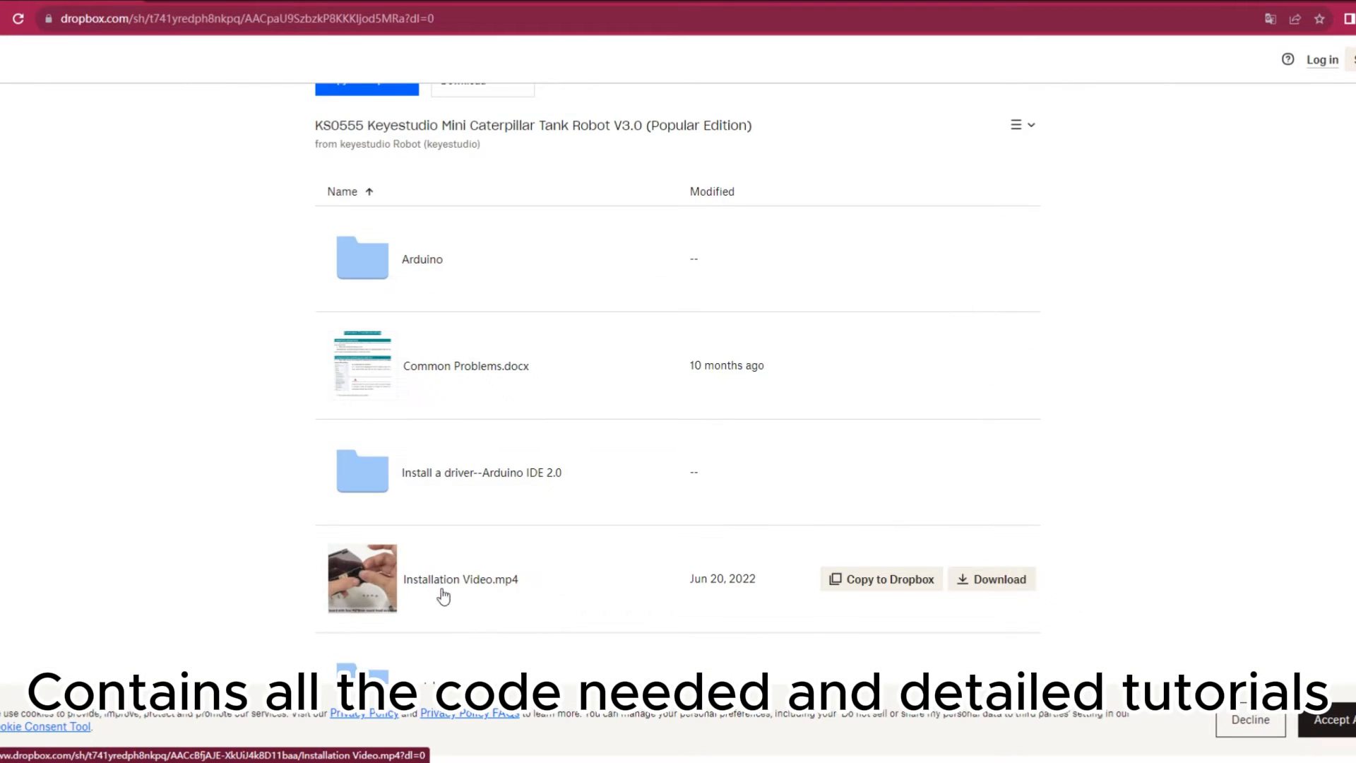
pyautogui.click(459, 579)
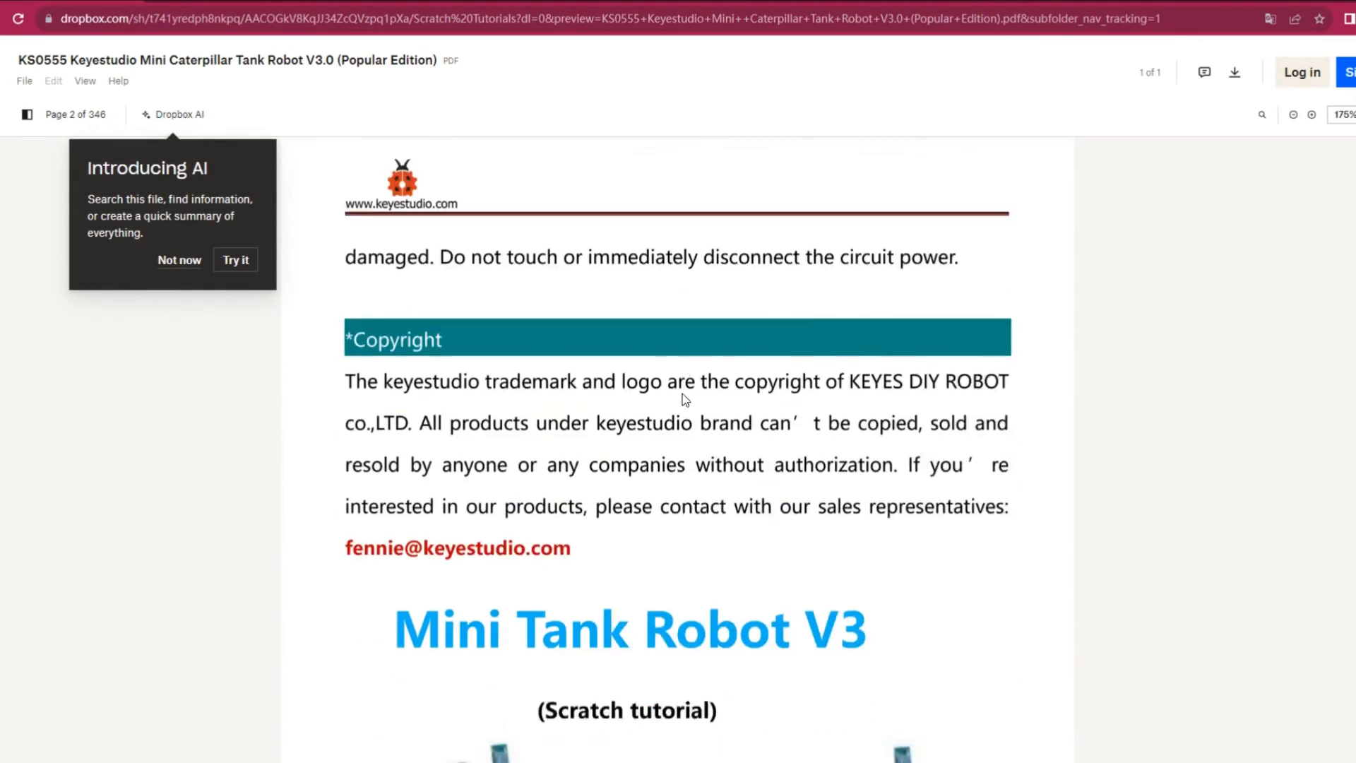
# Step: Scroll the Scratch tutorial PDF preview to page 7's features and component list
pyautogui.scroll(-3)
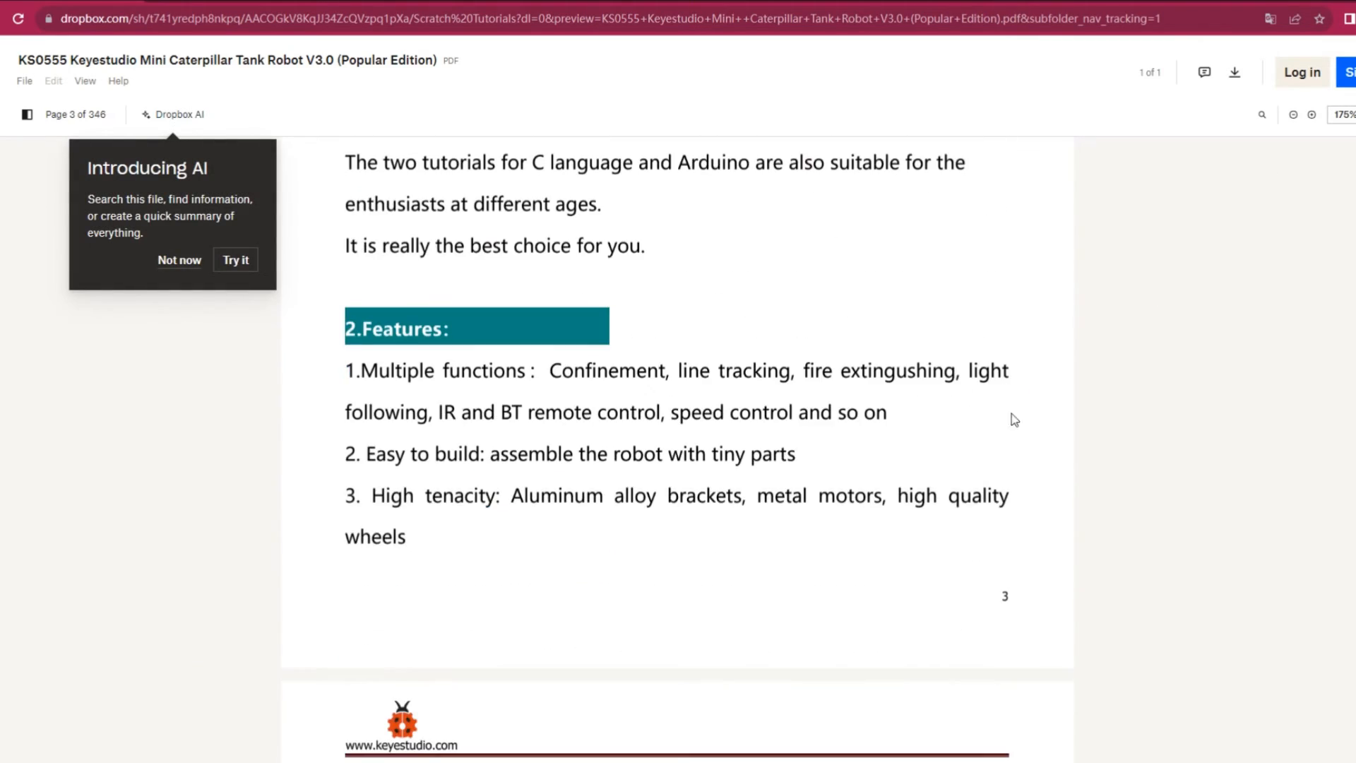
pyautogui.scroll(-3)
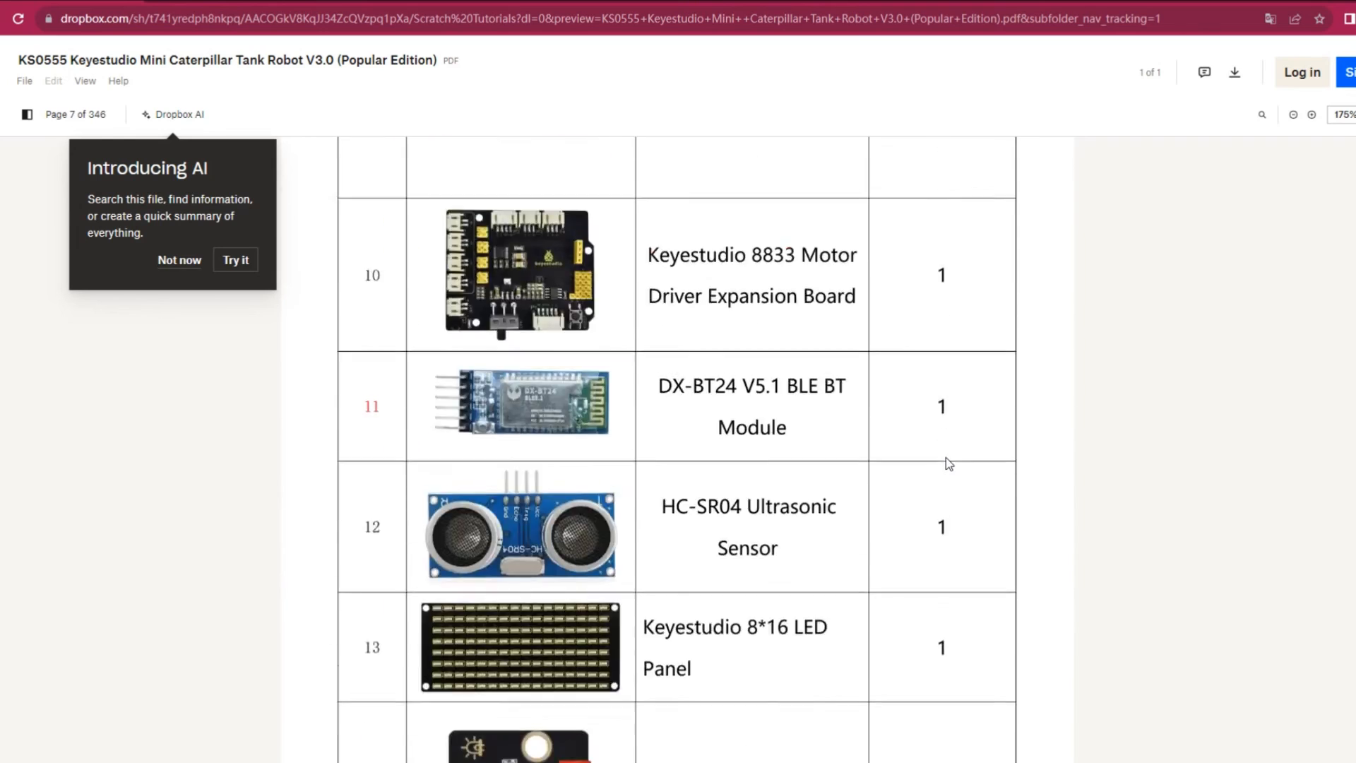